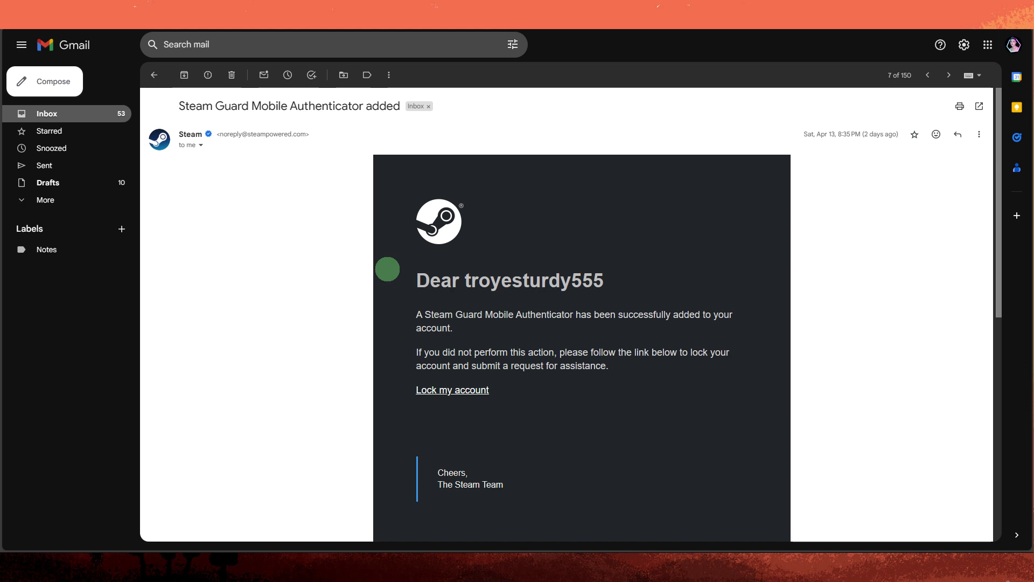
# Step: Open the Steam client menu listing account switching, offline mode and settings
pyautogui.click(948, 75)
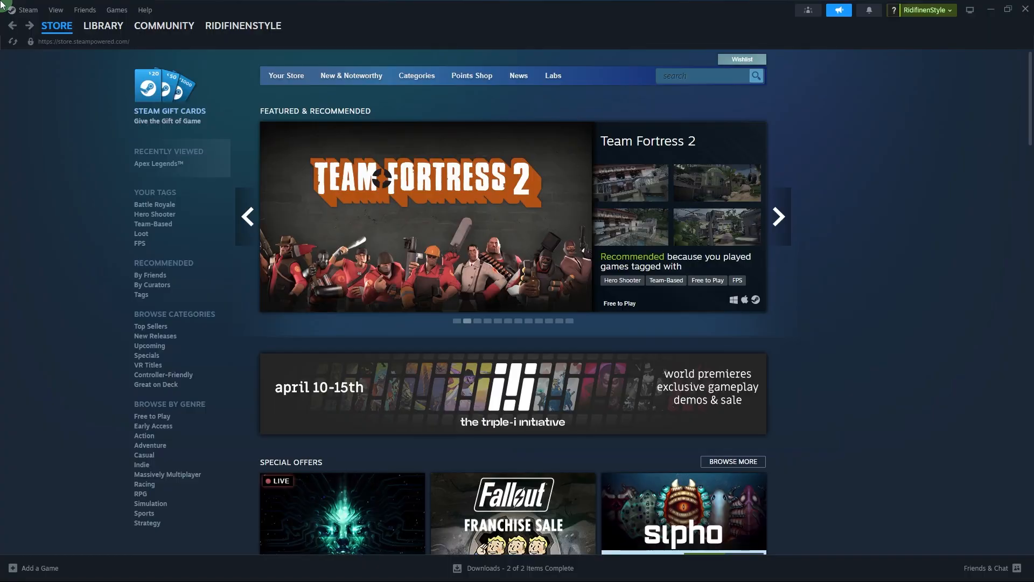
pyautogui.click(778, 216)
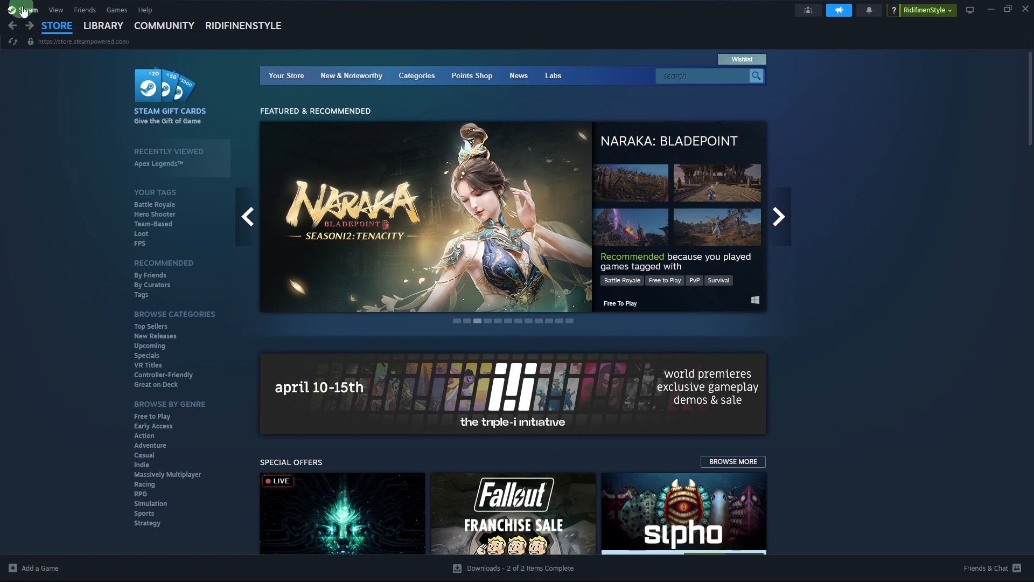
pyautogui.click(26, 9)
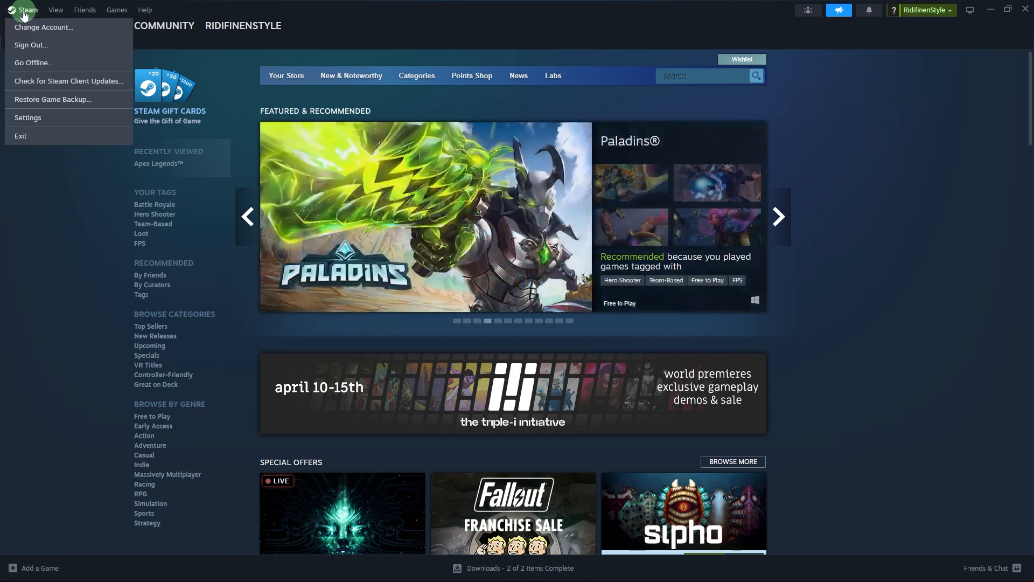
pyautogui.moveTo(28, 118)
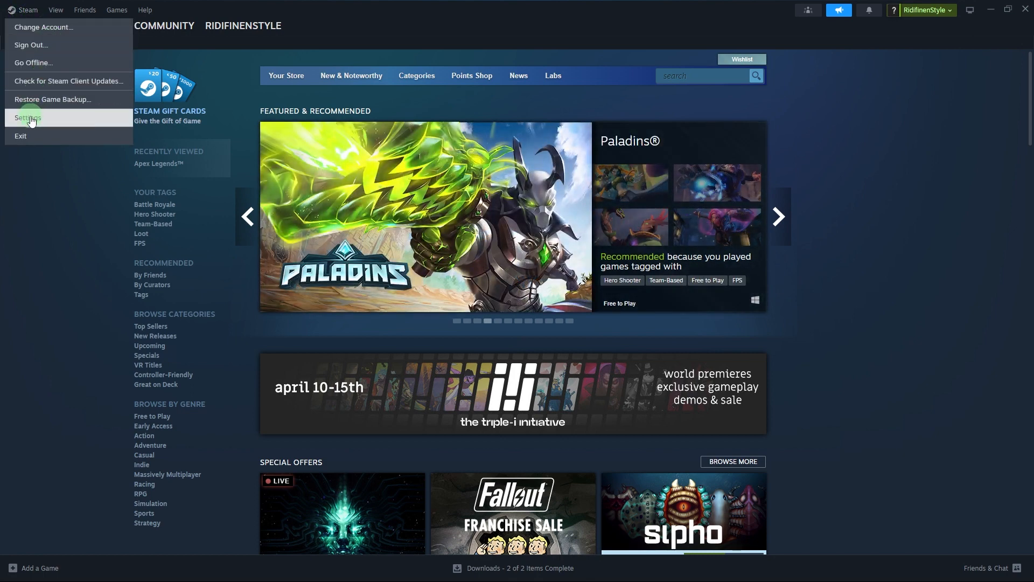
# Step: Open Steam Settings and go to the Security page showing Steam Guard protection
pyautogui.click(28, 117)
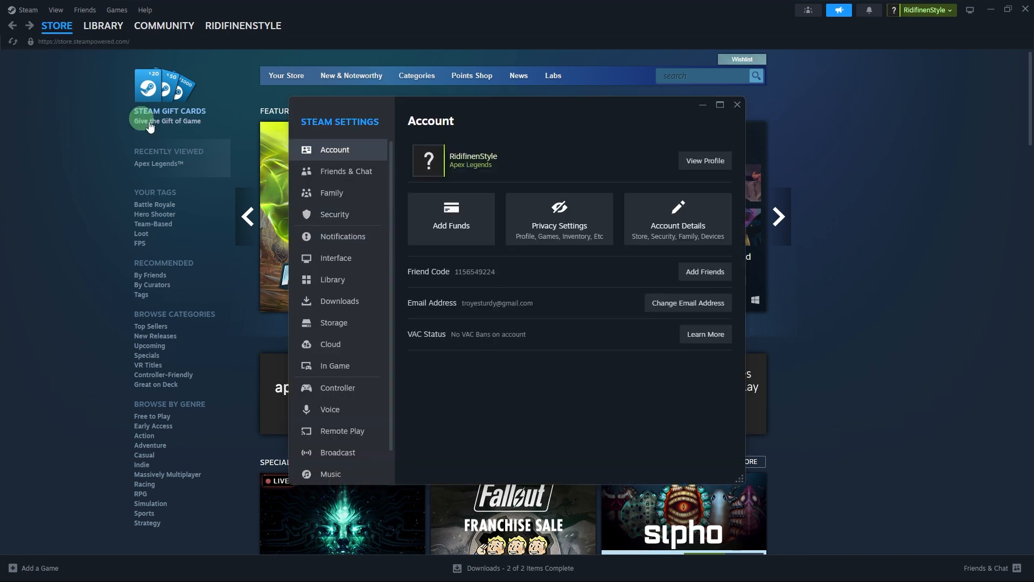
pyautogui.moveTo(458, 294)
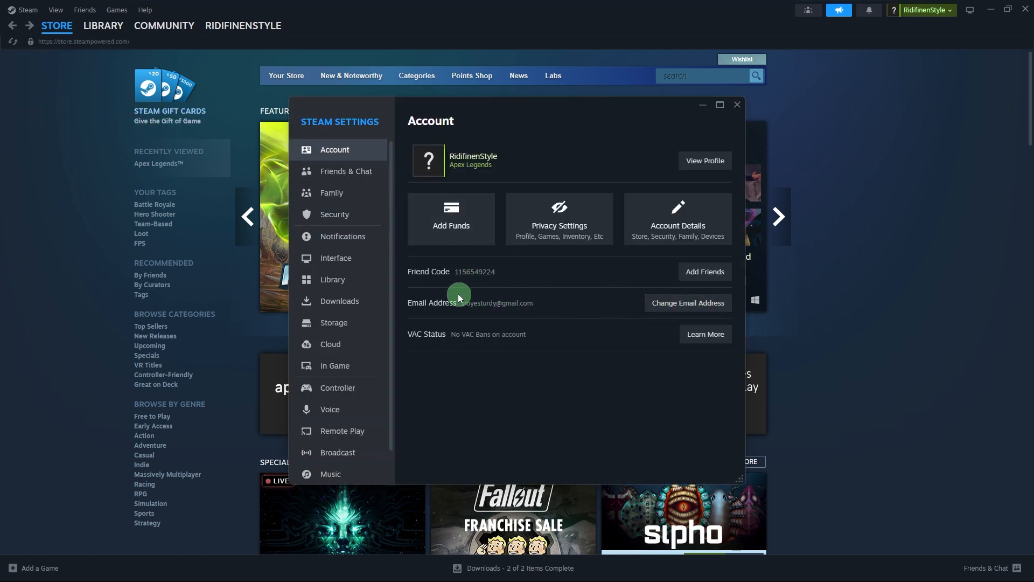
pyautogui.click(334, 214)
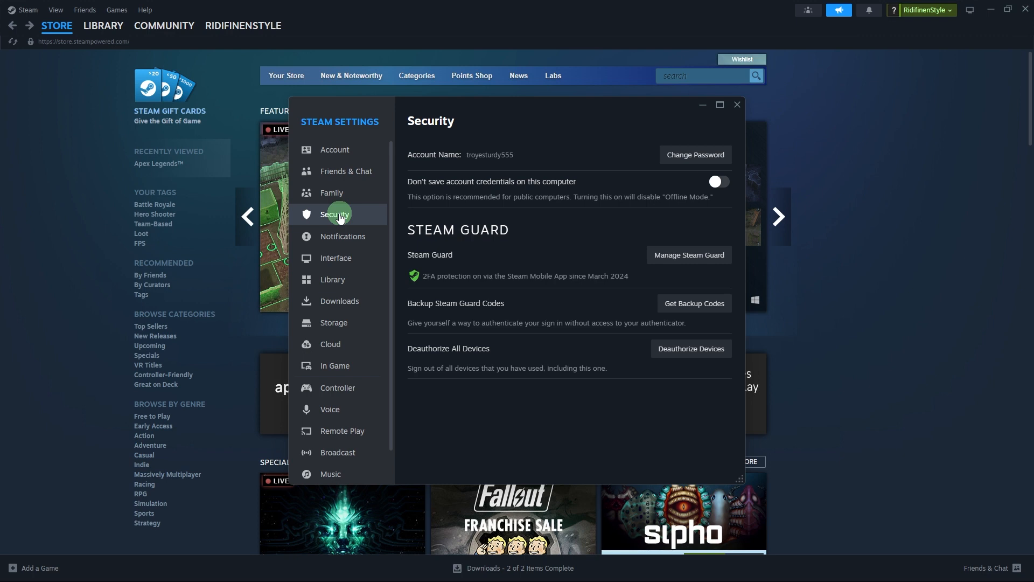
pyautogui.moveTo(524, 275)
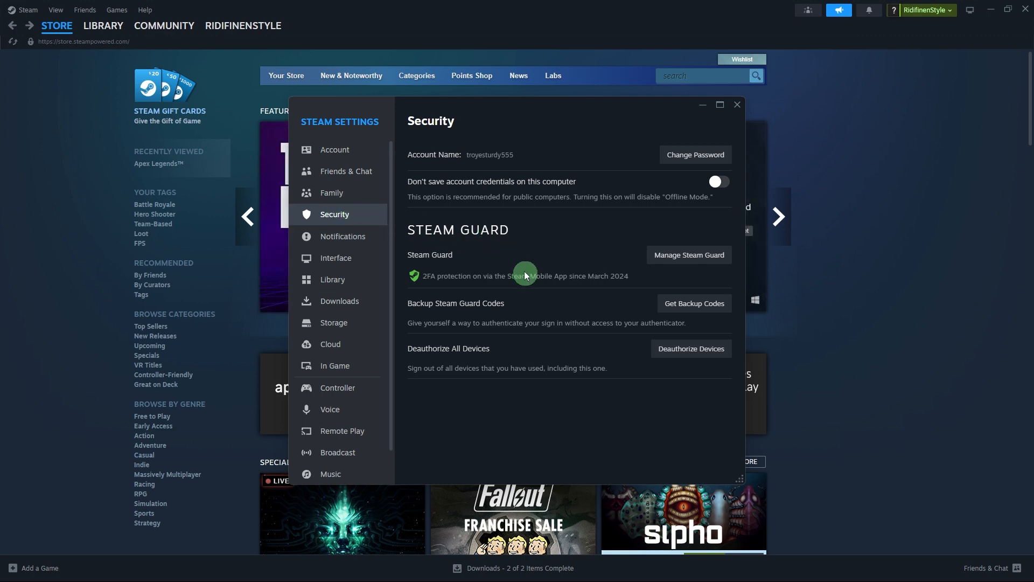
pyautogui.moveTo(701, 257)
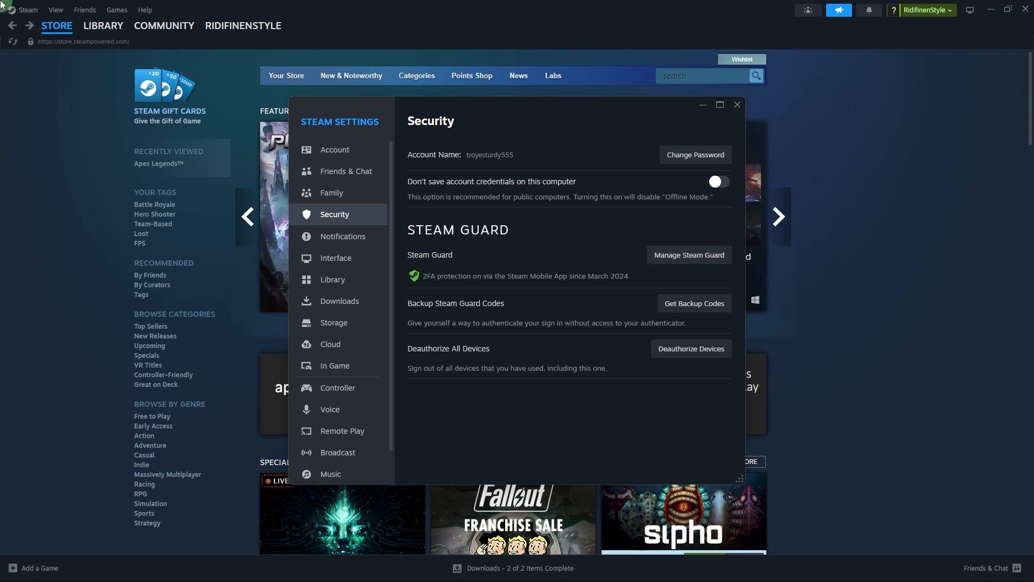
pyautogui.moveTo(343, 236)
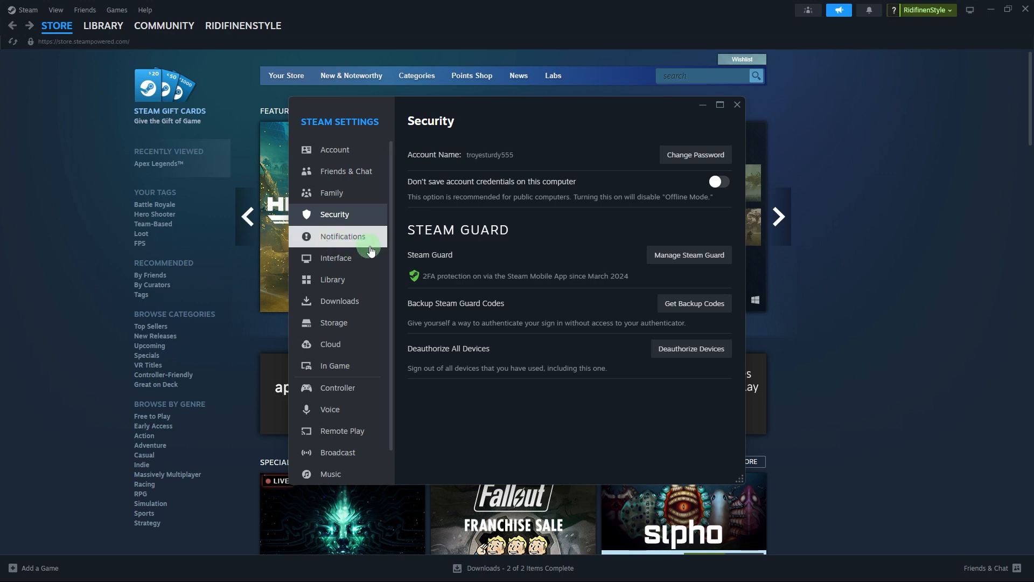
pyautogui.moveTo(618, 280)
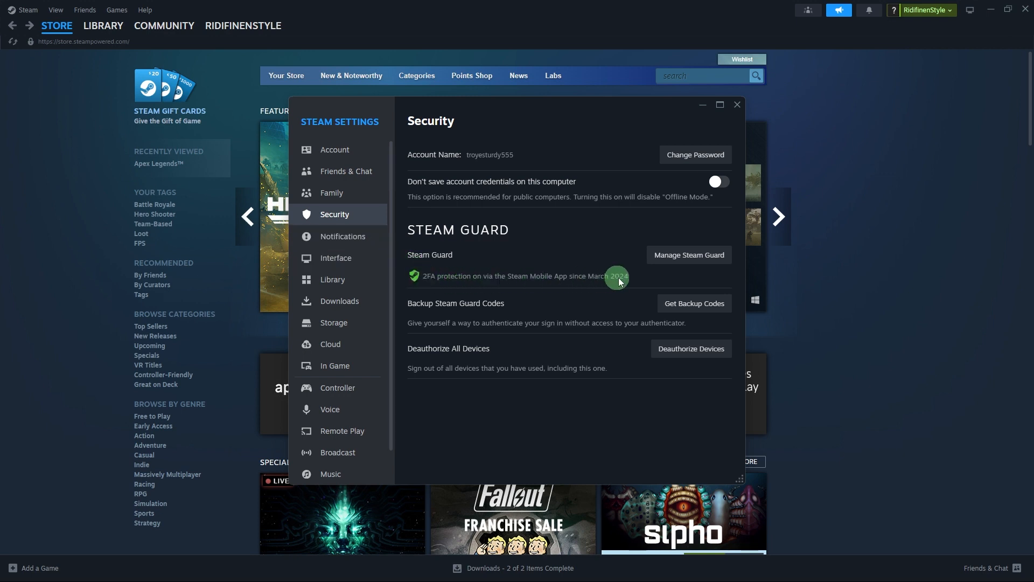
pyautogui.moveTo(450, 273)
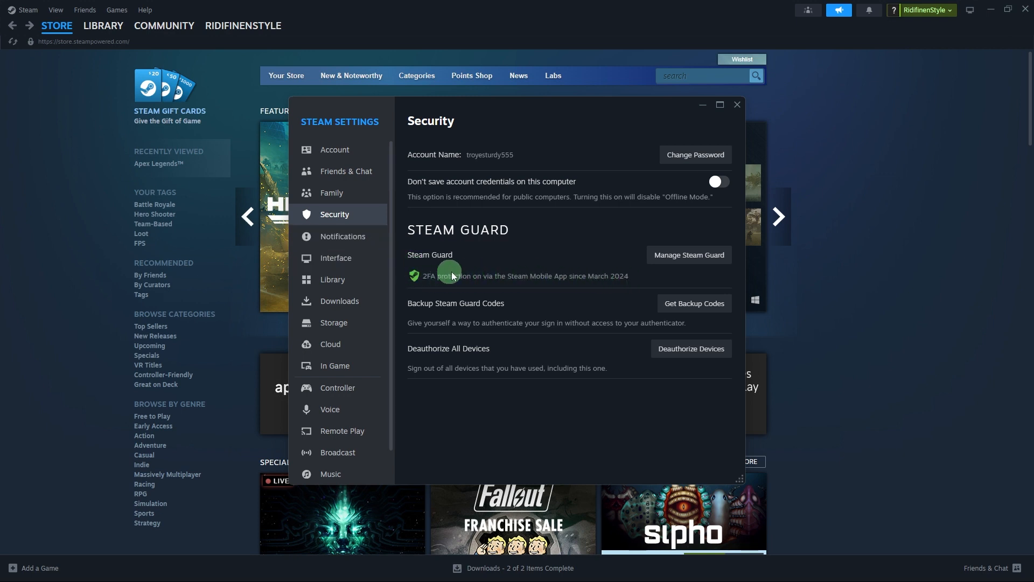
pyautogui.moveTo(629, 277)
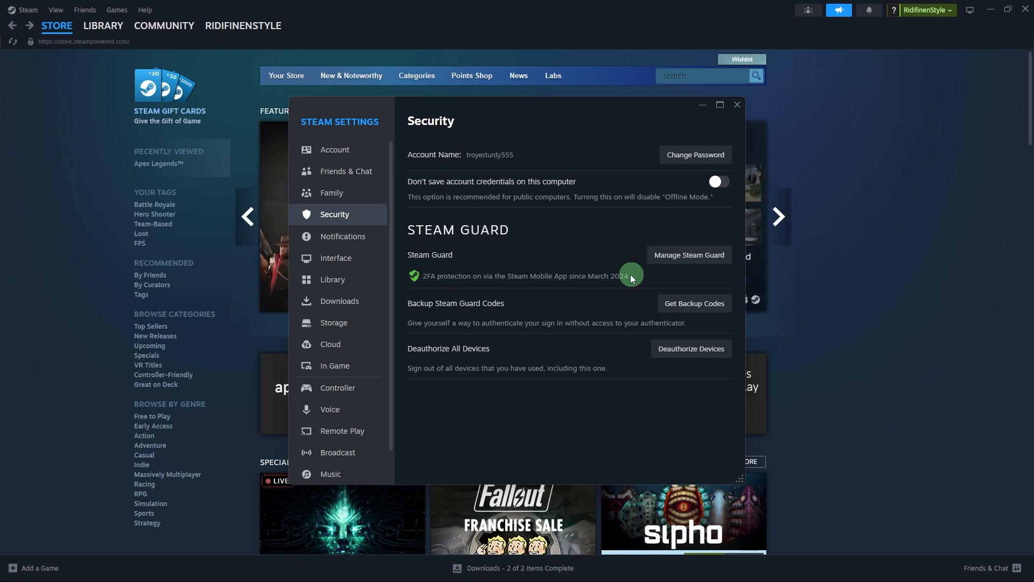
pyautogui.moveTo(408, 268)
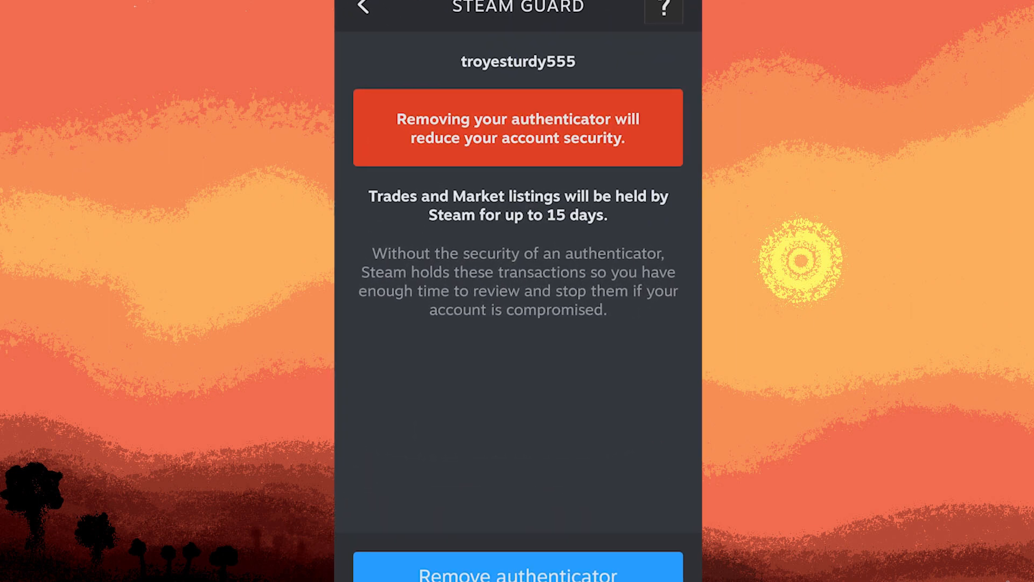
pyautogui.scroll(-3)
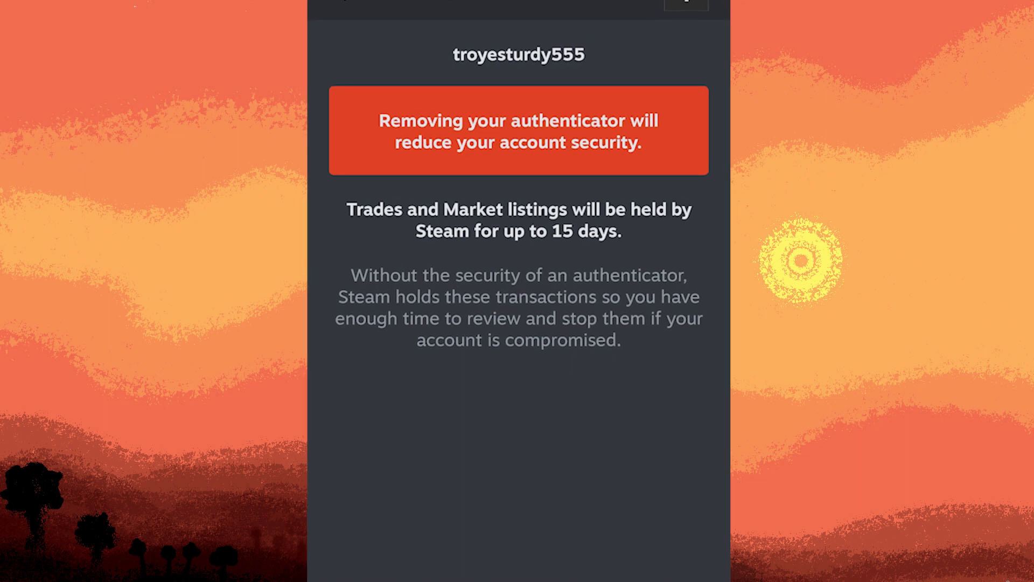